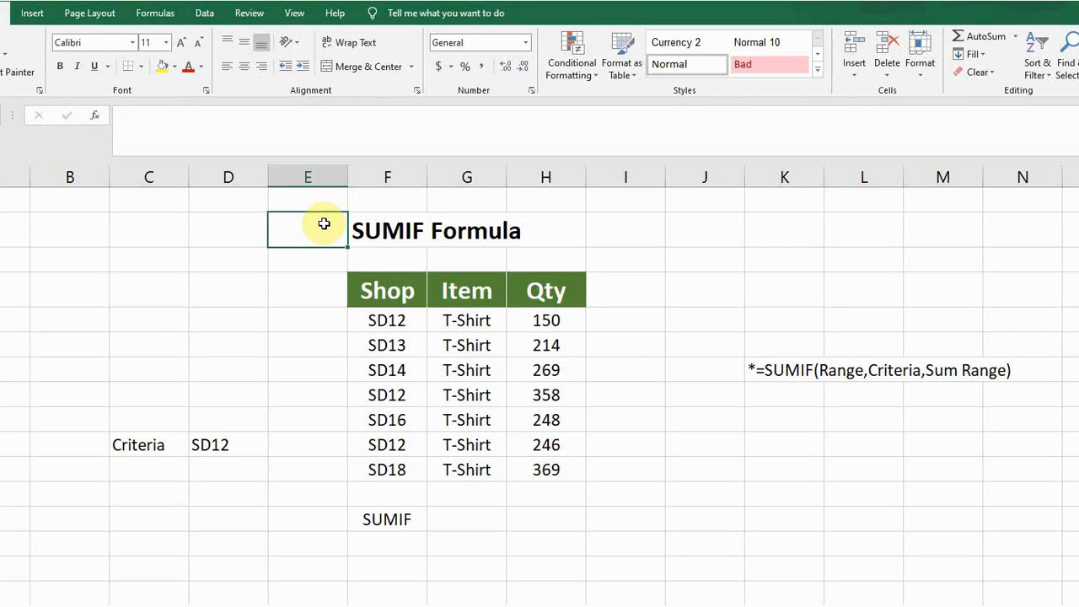
- Look over the sample table's Shop, Item and Qty cells, then settle on result cell G13
{"action": "left_click", "coordinate": [307, 260]}
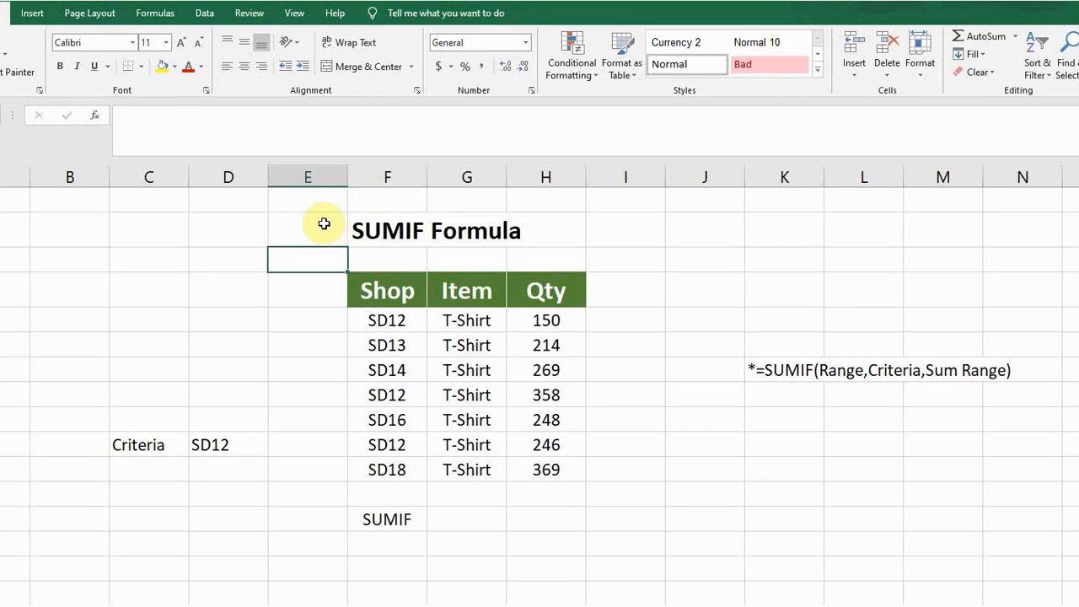
{"action": "left_click", "coordinate": [546, 290]}
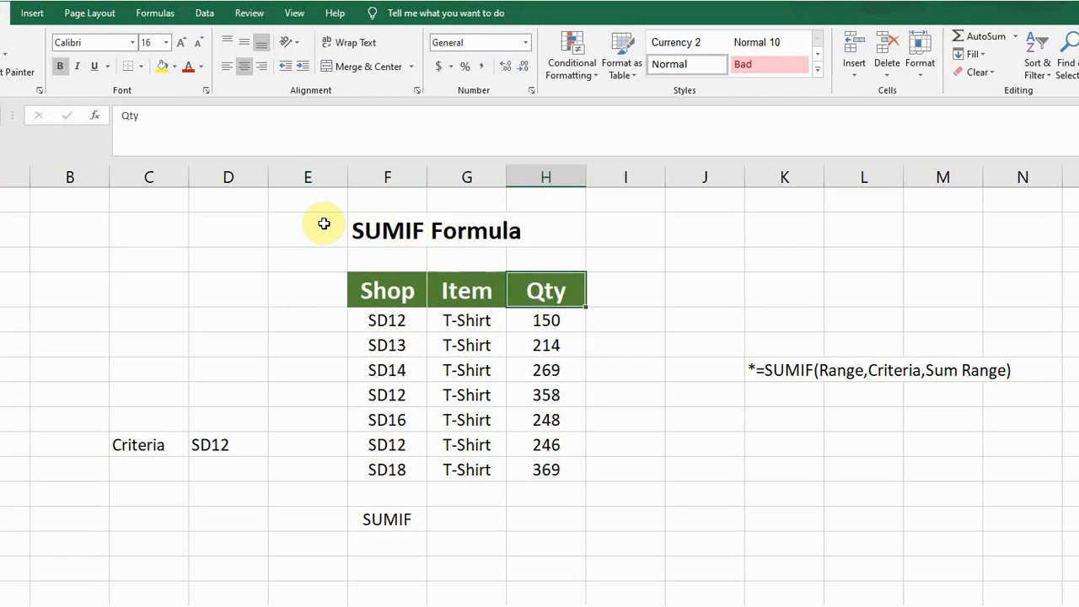
{"action": "left_click", "coordinate": [388, 290]}
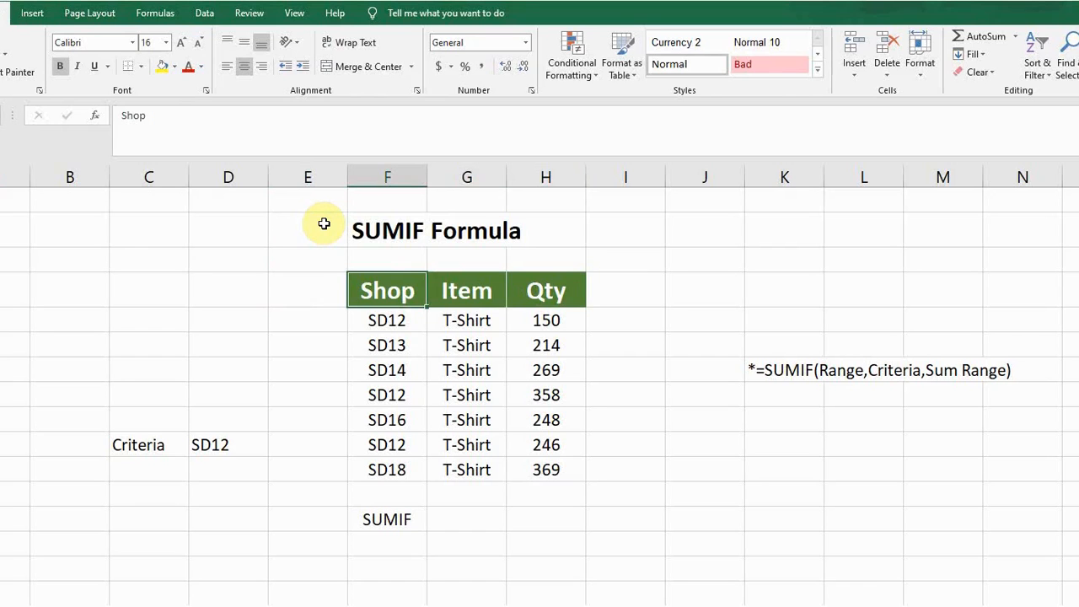
{"action": "left_click", "coordinate": [546, 321]}
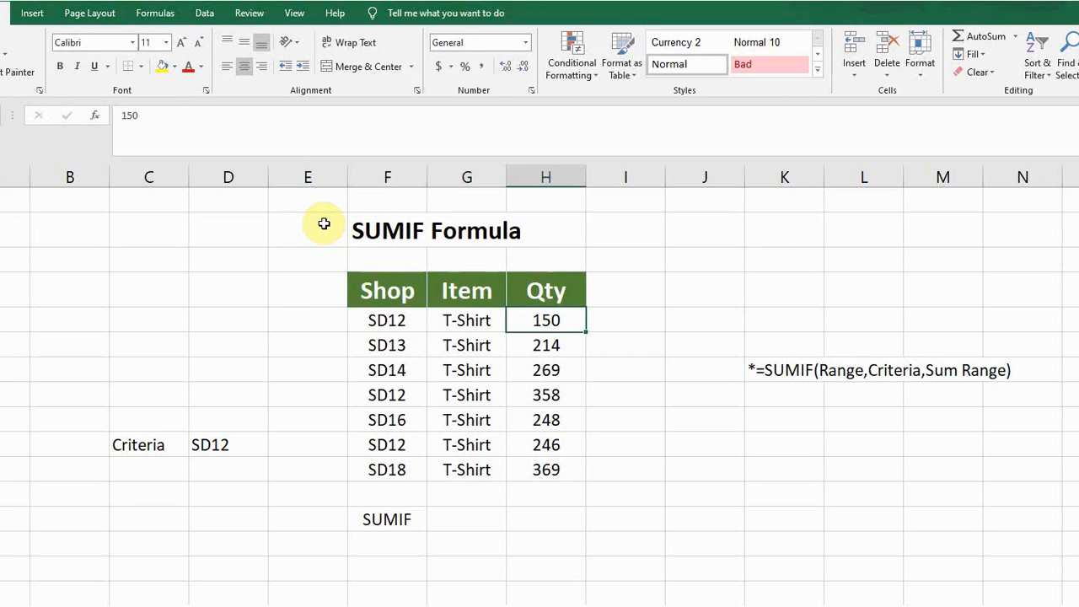
{"action": "left_click", "coordinate": [547, 369]}
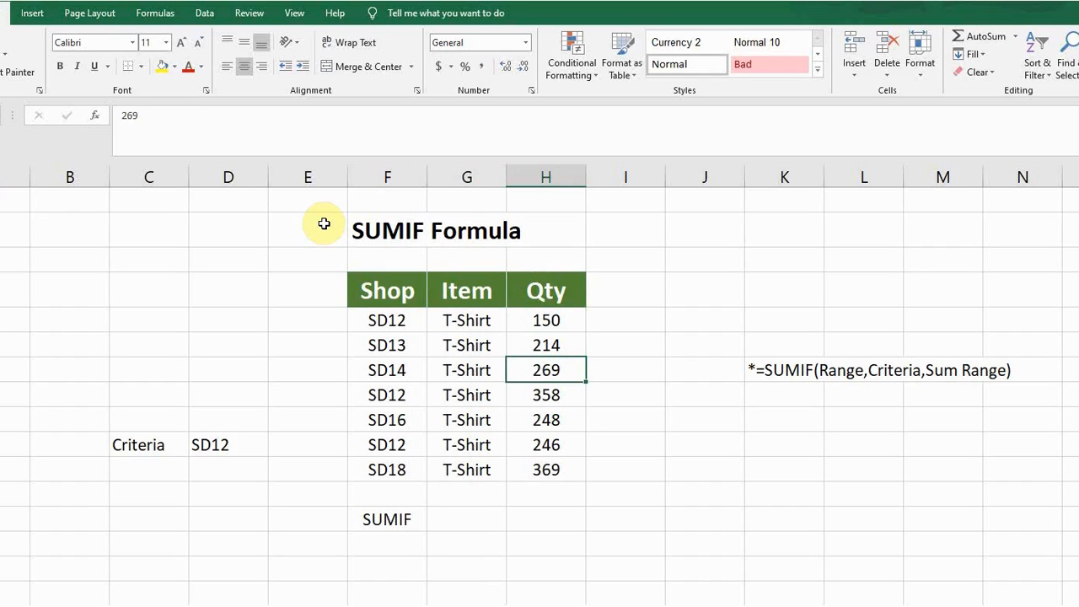
{"action": "left_click", "coordinate": [465, 370]}
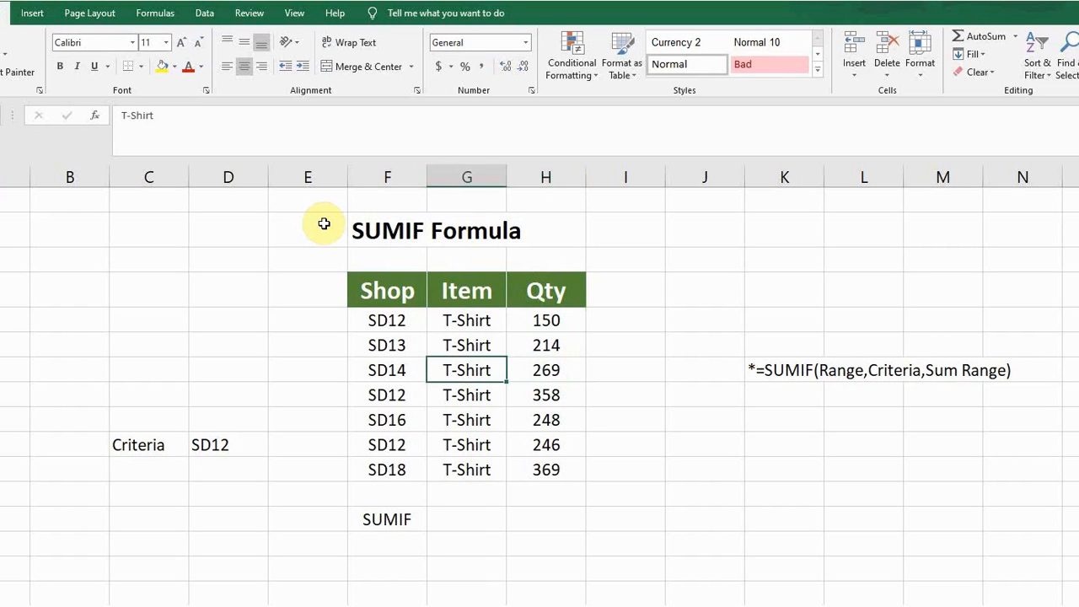
{"action": "left_click", "coordinate": [465, 519]}
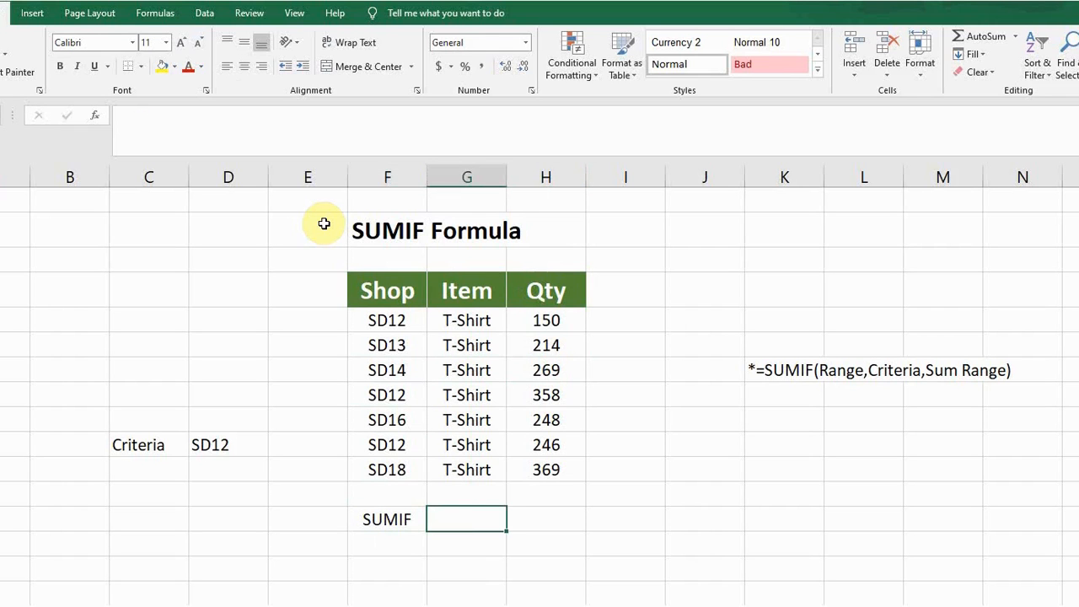
- Start =SUMIF( in G13 with the Shop column F5:F11 as its range
{"action": "type", "text": "=s"}
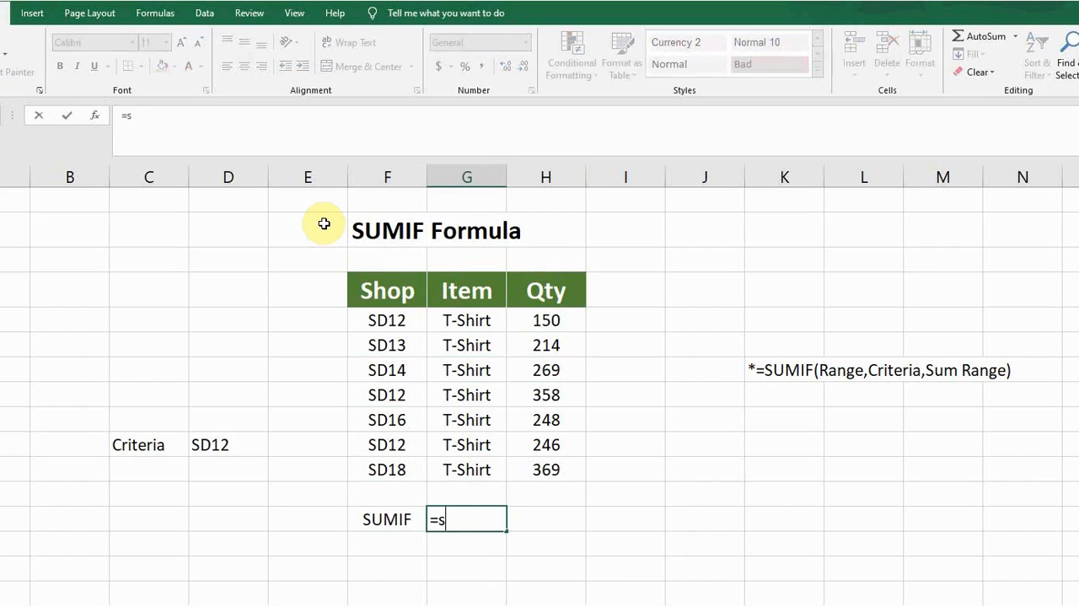
{"action": "type", "text": "um"}
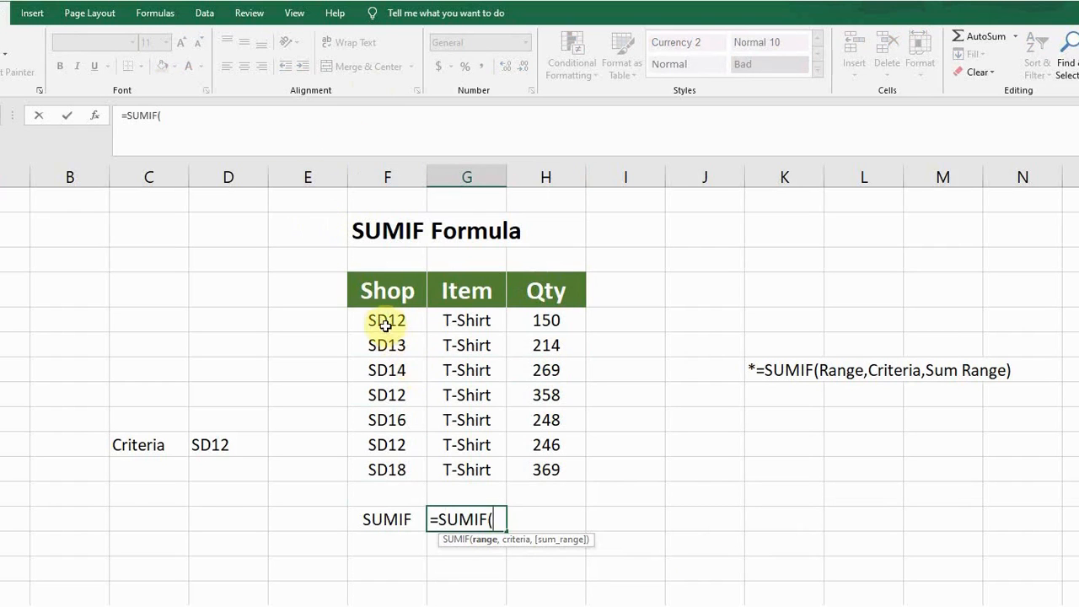
{"action": "left_click_drag", "start_coordinate": [386, 321], "coordinate": [386, 344]}
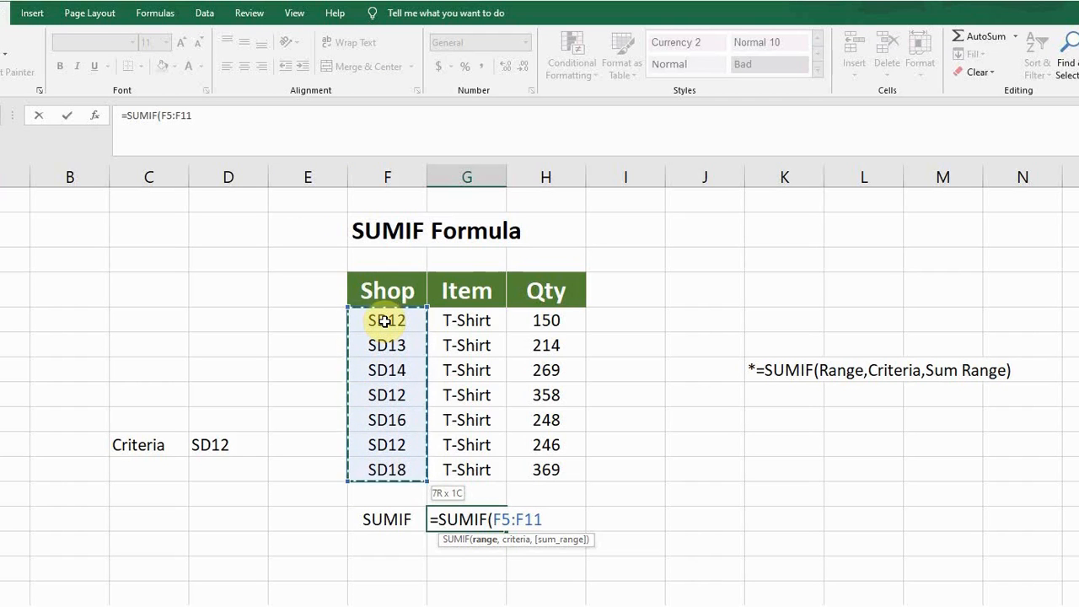
- Add the criteria as absolute $D$10 (SD12) and begin the sum range at Qty cell H5
{"action": "type", "text": ","}
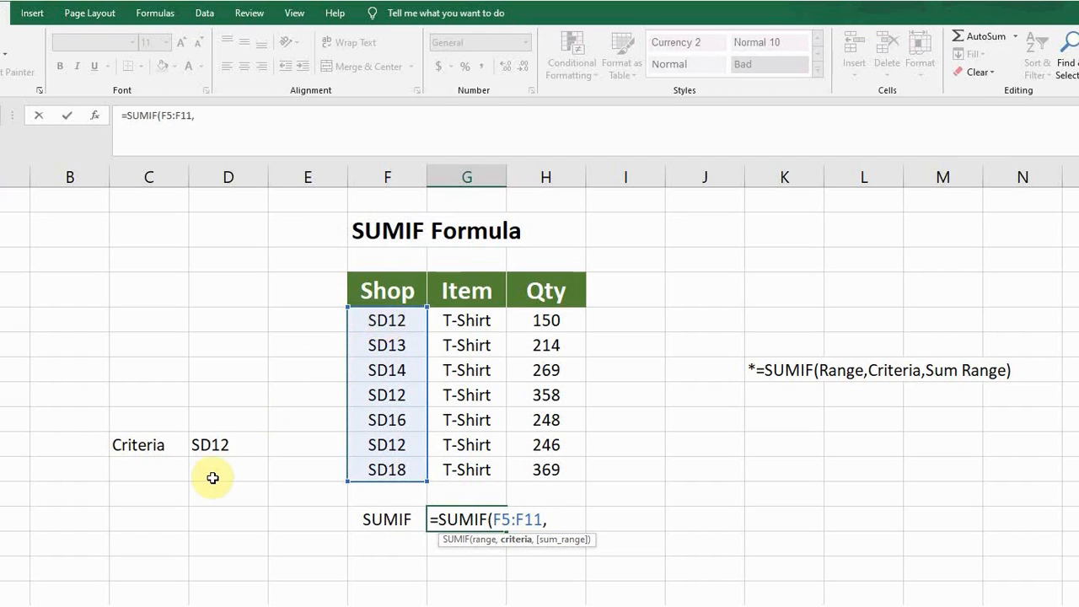
{"action": "mouse_move", "coordinate": [294, 489]}
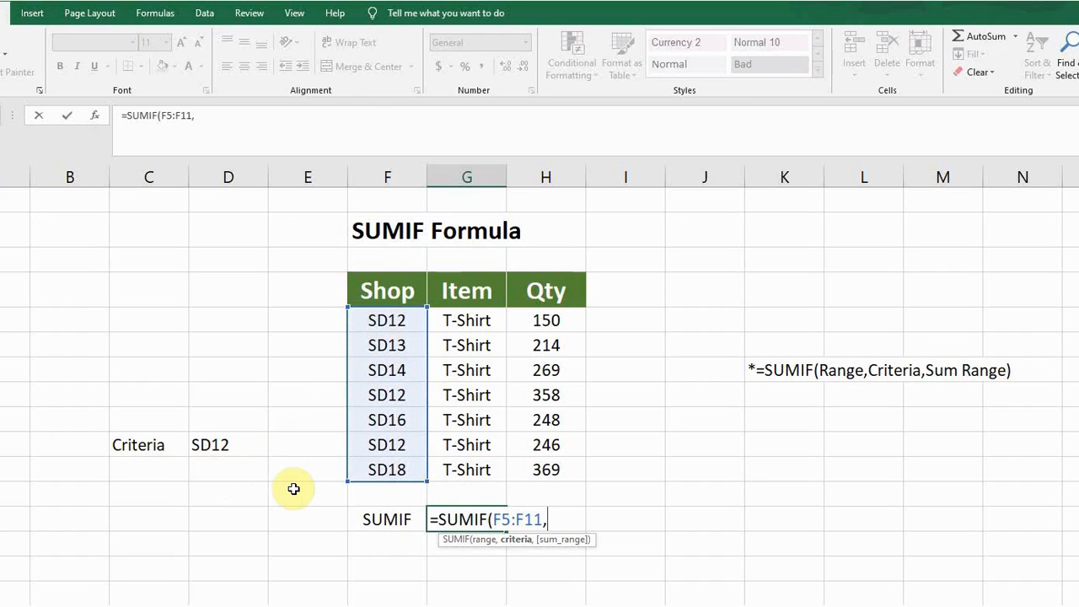
{"action": "mouse_move", "coordinate": [226, 439]}
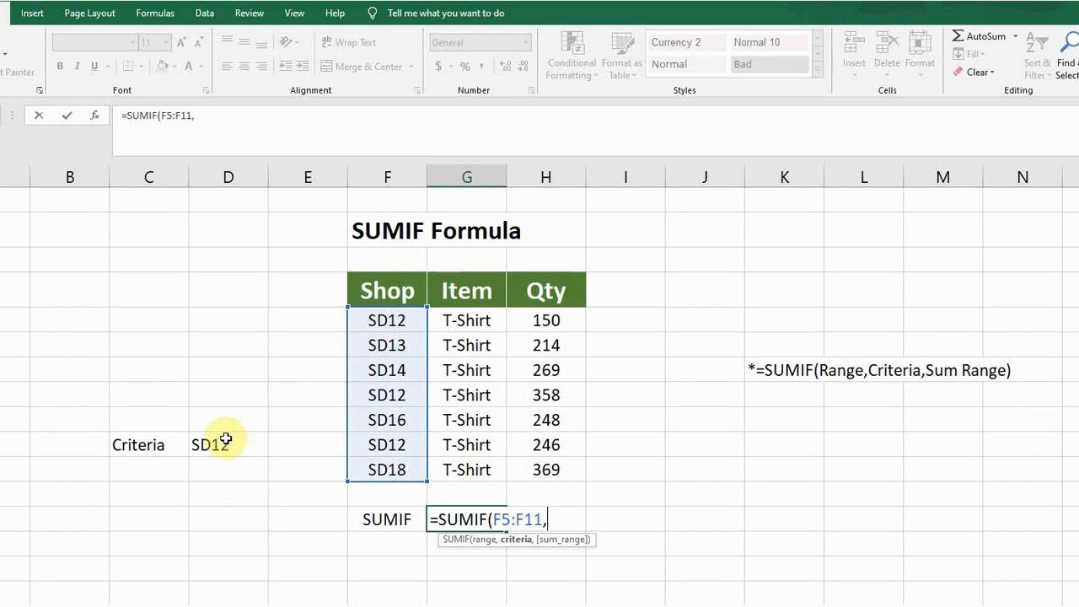
{"action": "left_click", "coordinate": [228, 445]}
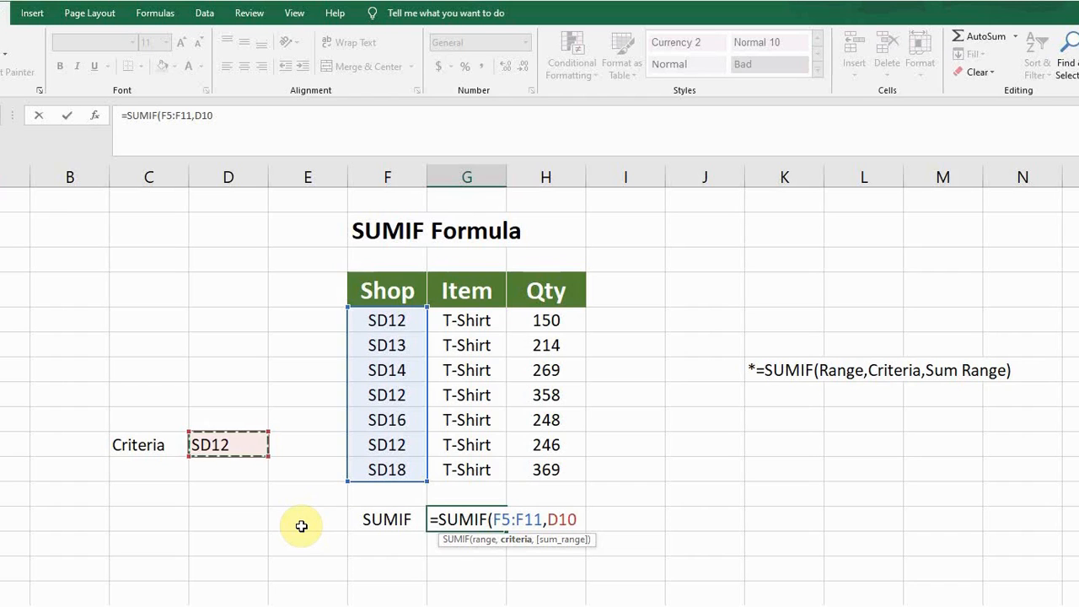
{"action": "key", "text": "f4"}
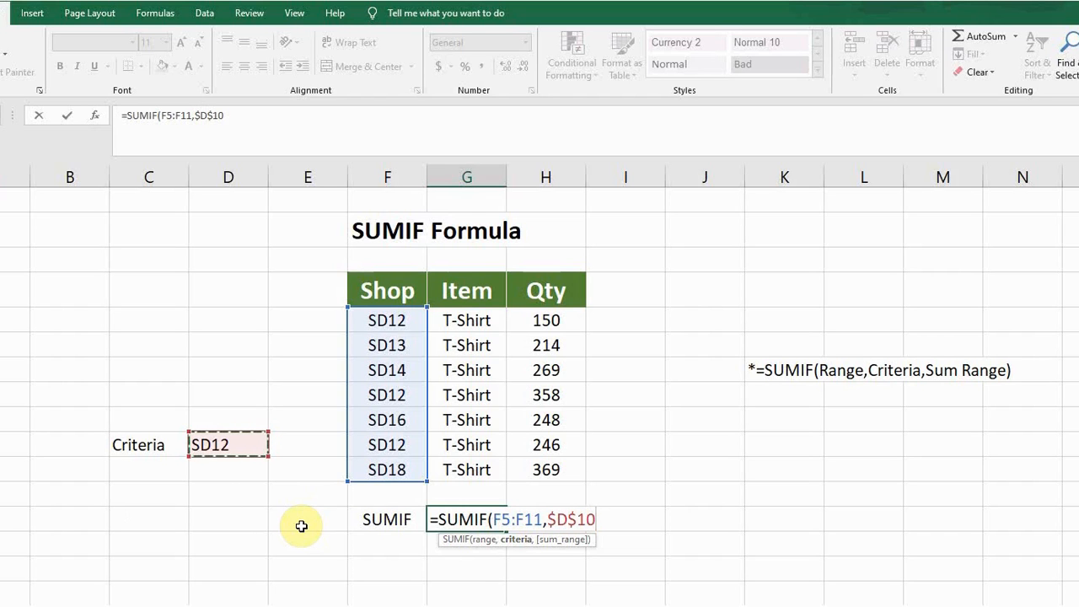
{"action": "type", "text": ","}
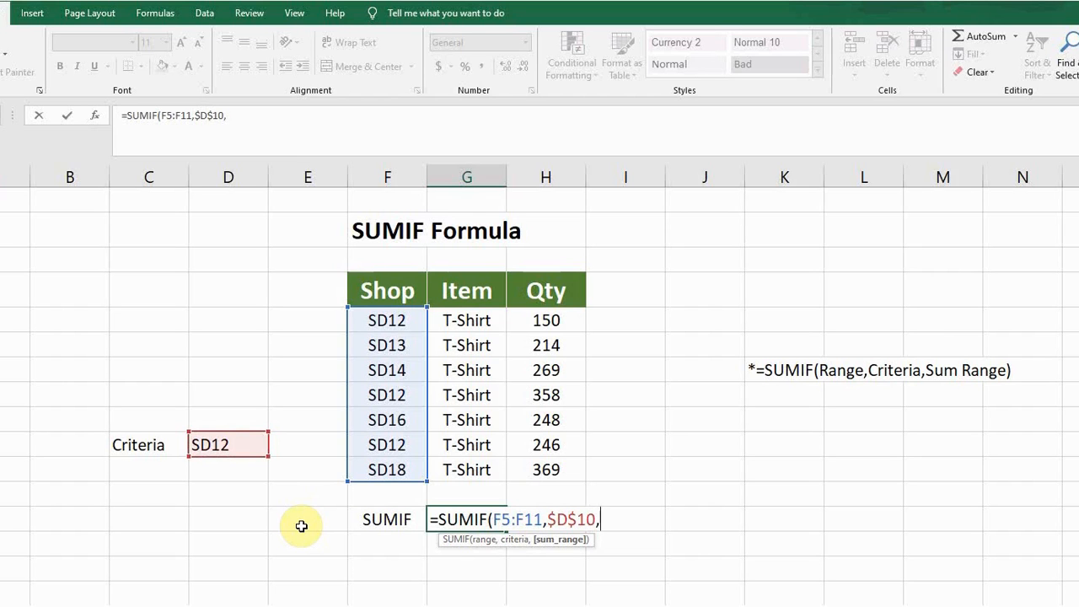
{"action": "mouse_move", "coordinate": [607, 324]}
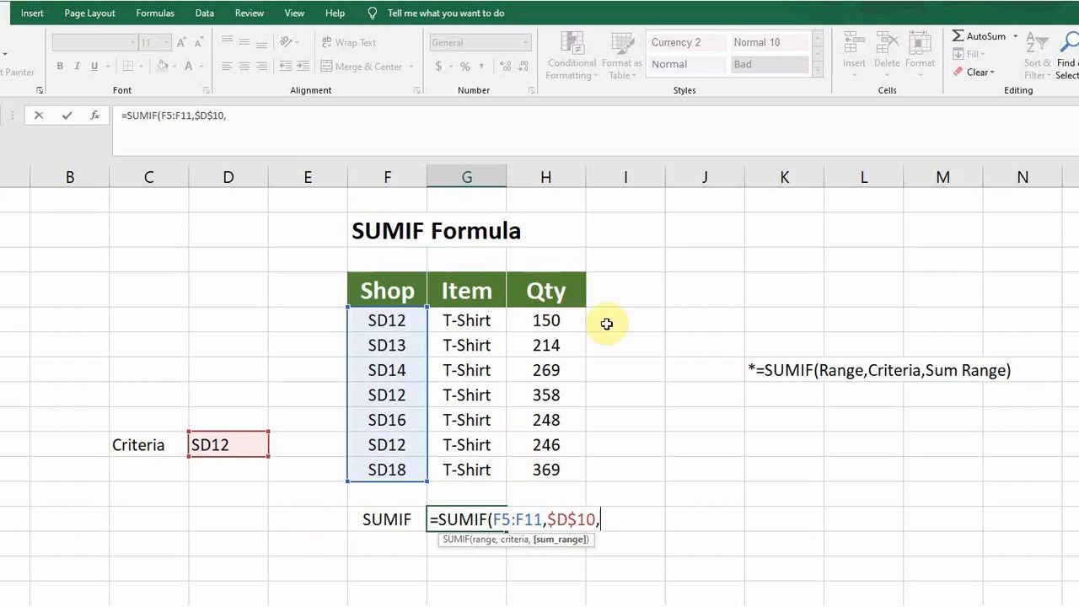
{"action": "left_click", "coordinate": [547, 320]}
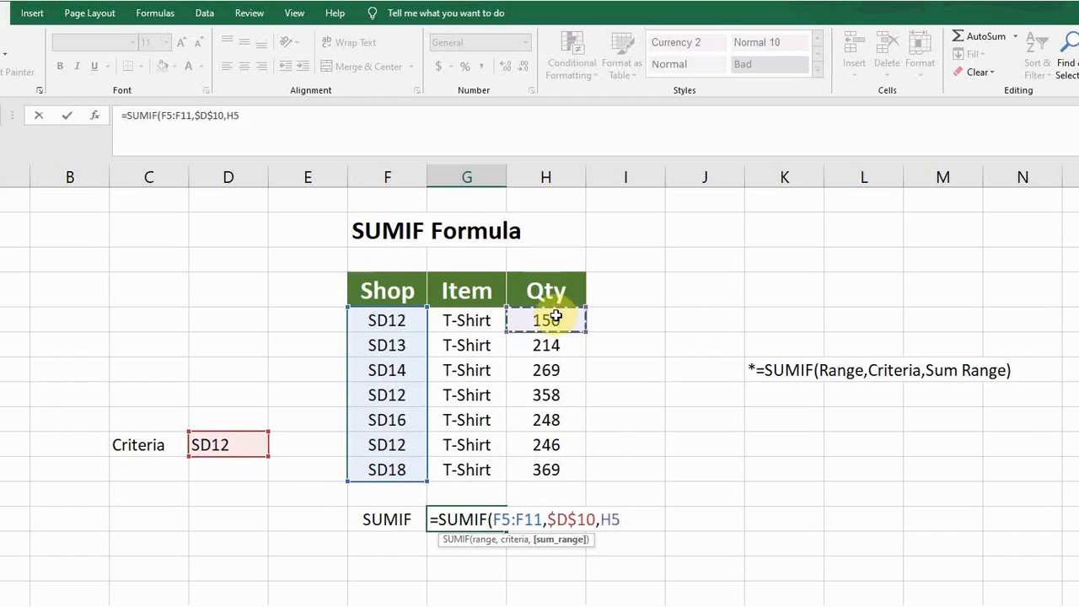
- Set the sum range to H5:H11 and enter the formula, returning 754
{"action": "left_click_drag", "start_coordinate": [546, 320], "coordinate": [547, 469]}
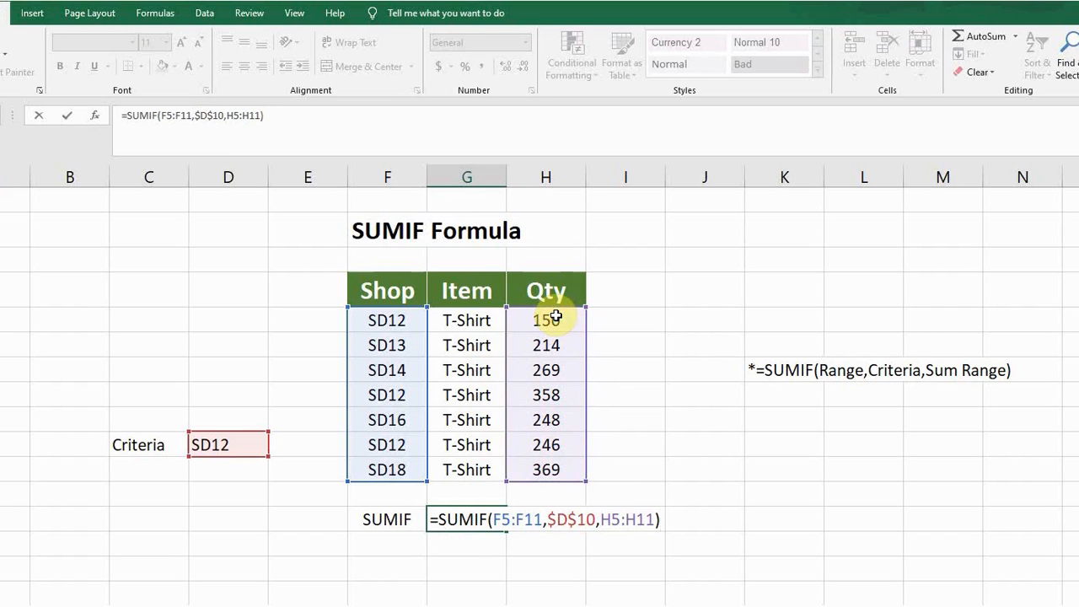
{"action": "key", "text": "enter"}
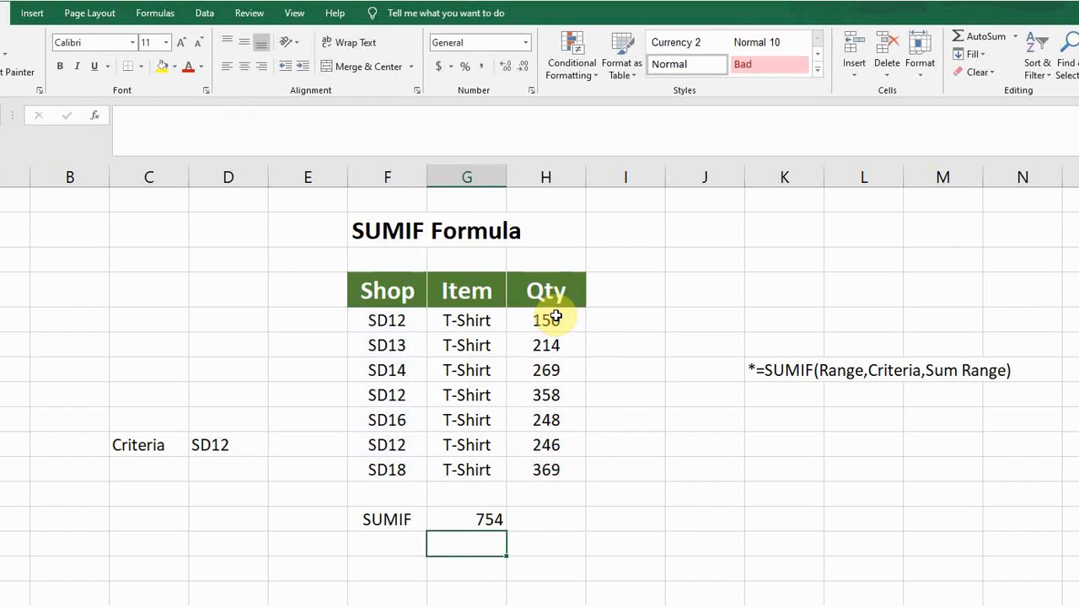
{"action": "left_click", "coordinate": [467, 520]}
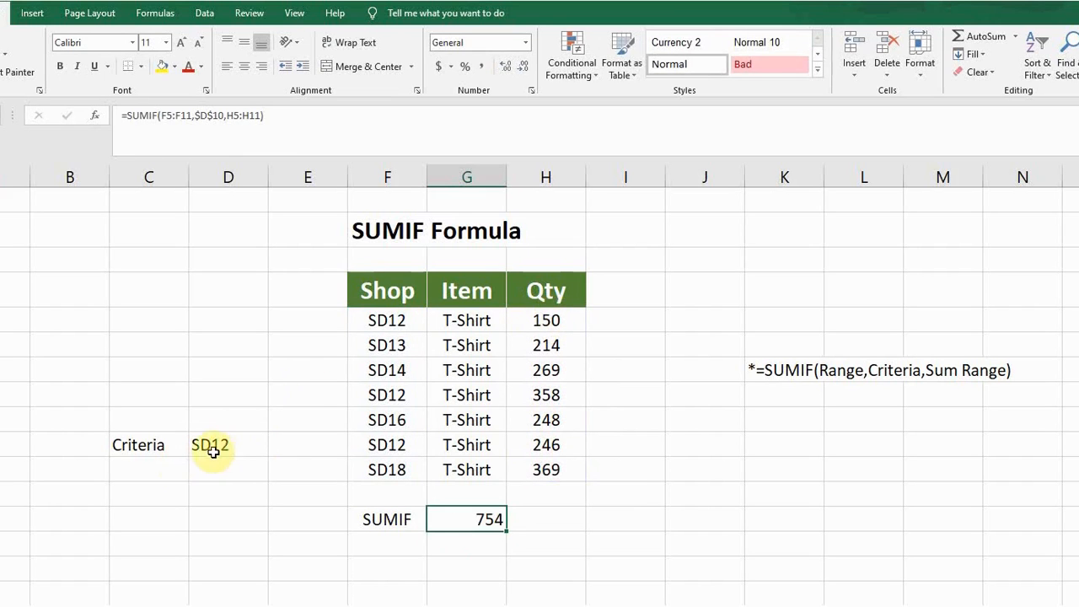
{"action": "mouse_move", "coordinate": [236, 447]}
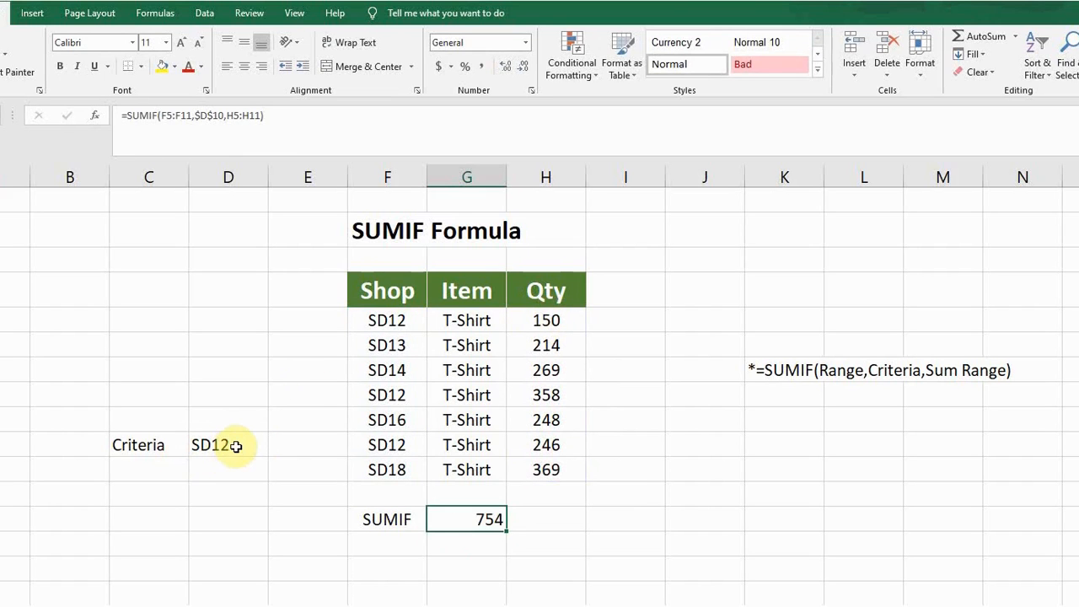
{"action": "left_click", "coordinate": [387, 320]}
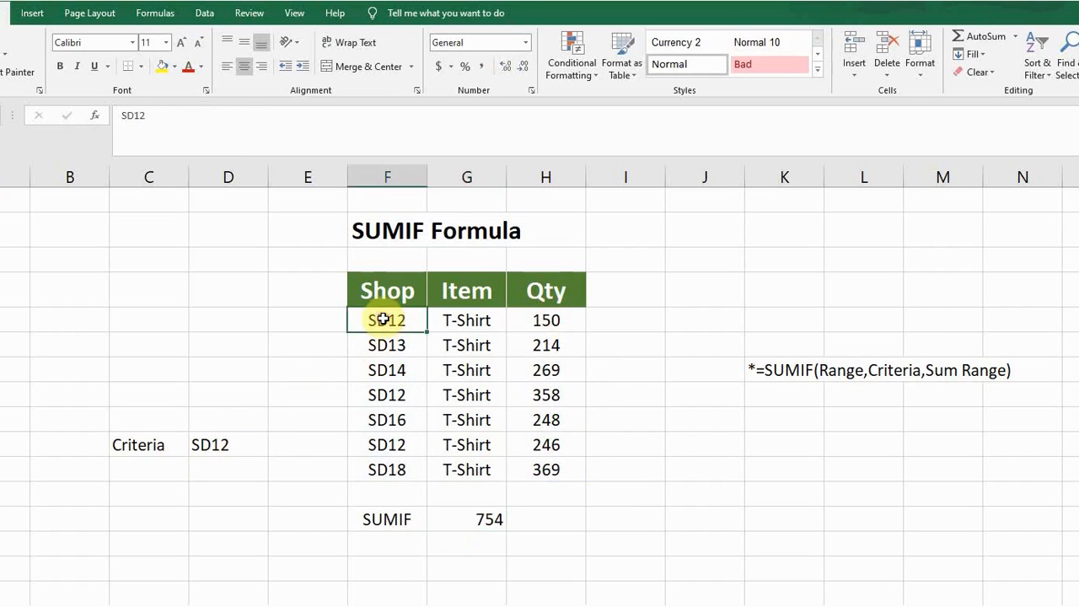
{"action": "mouse_move", "coordinate": [300, 374]}
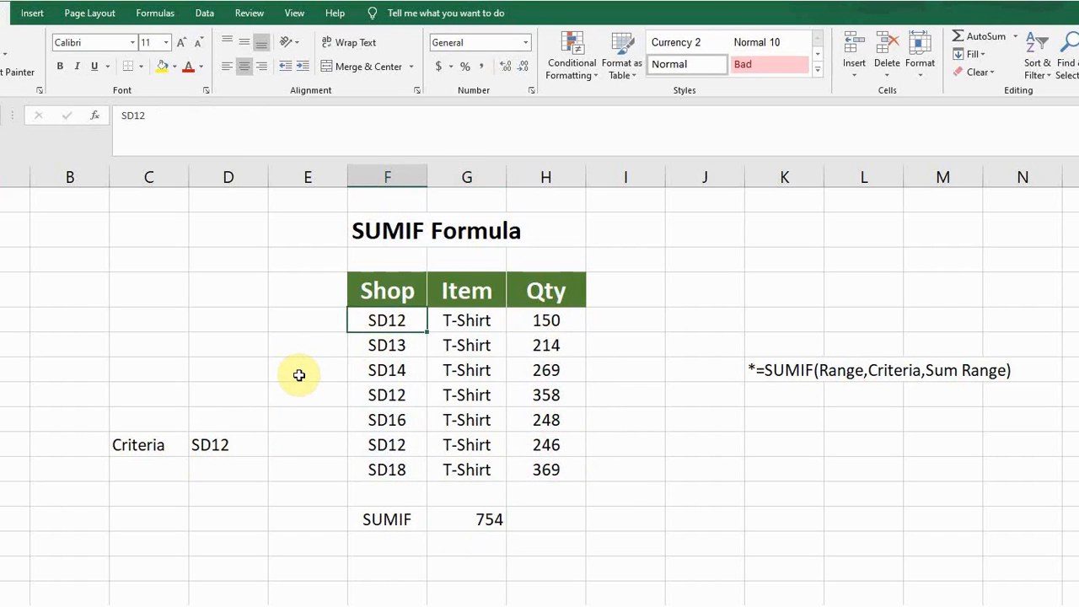
{"action": "left_click", "coordinate": [546, 320]}
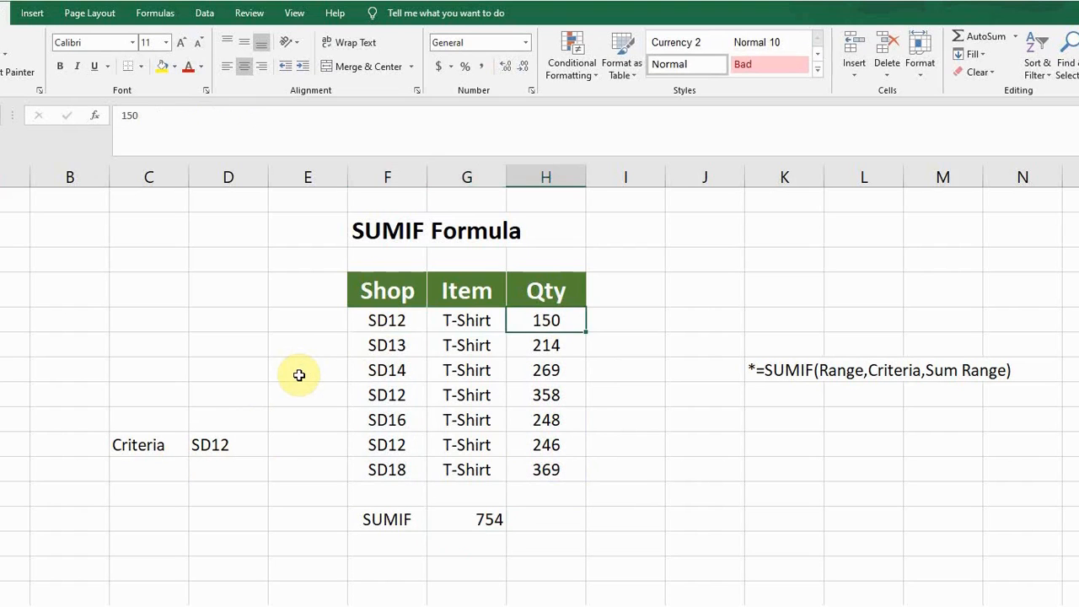
{"action": "left_click", "coordinate": [388, 321]}
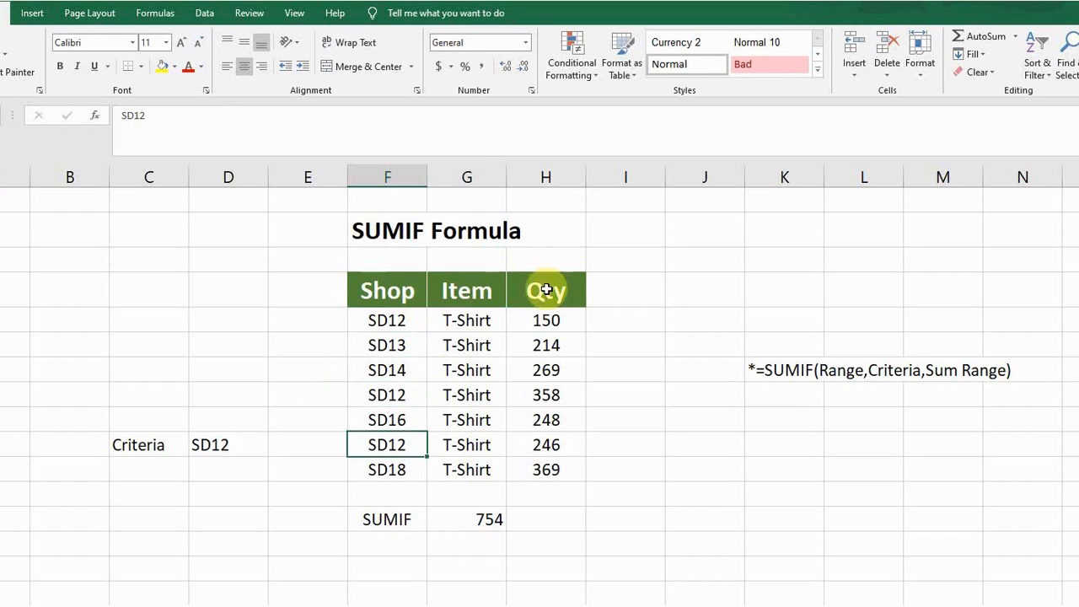
{"action": "left_click", "coordinate": [547, 321]}
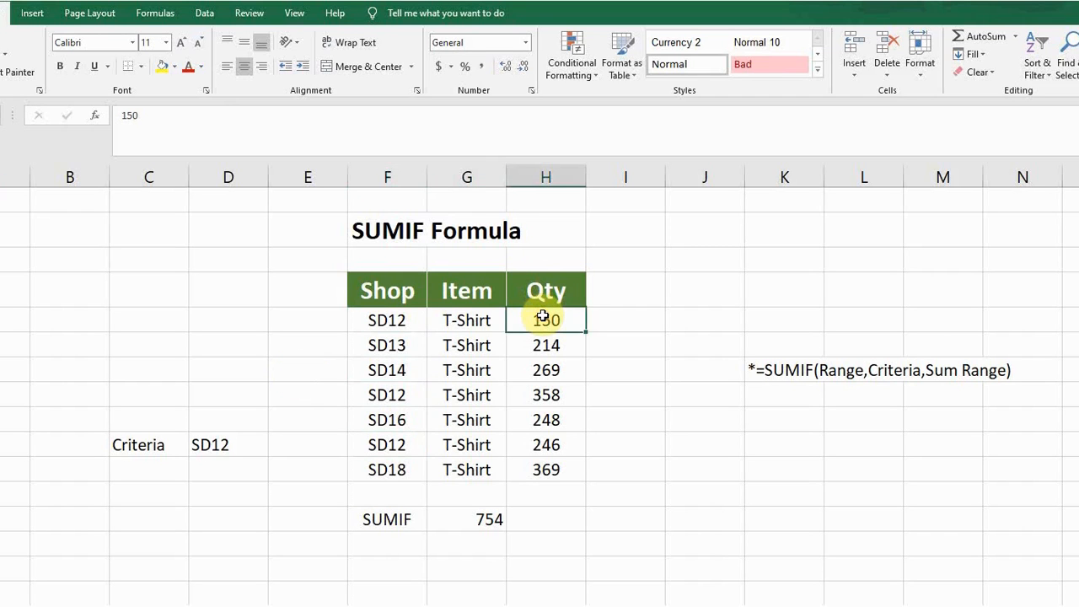
{"action": "left_click", "coordinate": [546, 394]}
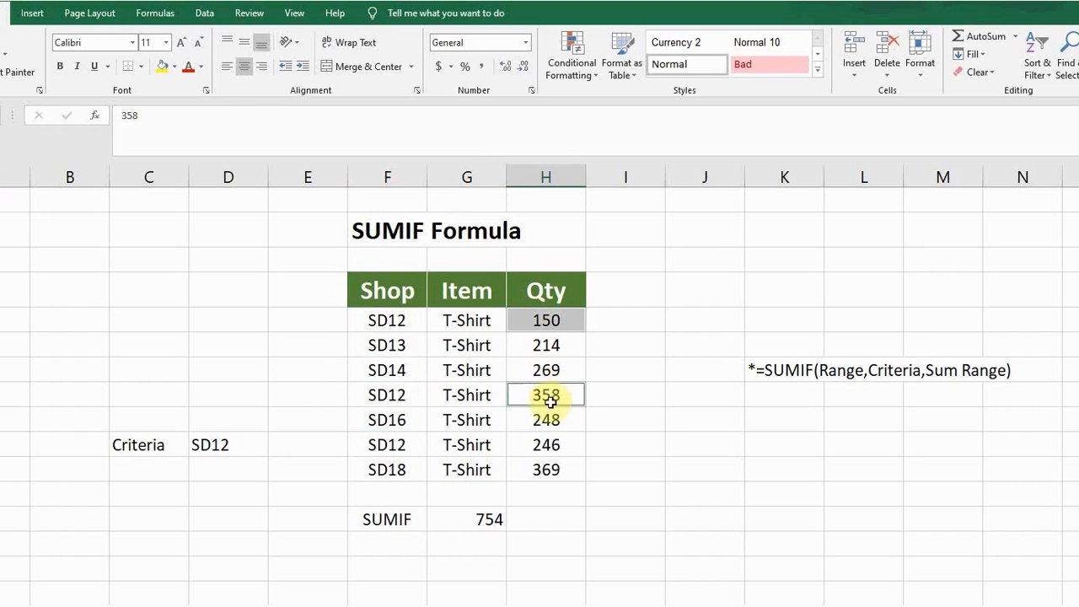
{"action": "left_click", "coordinate": [546, 445]}
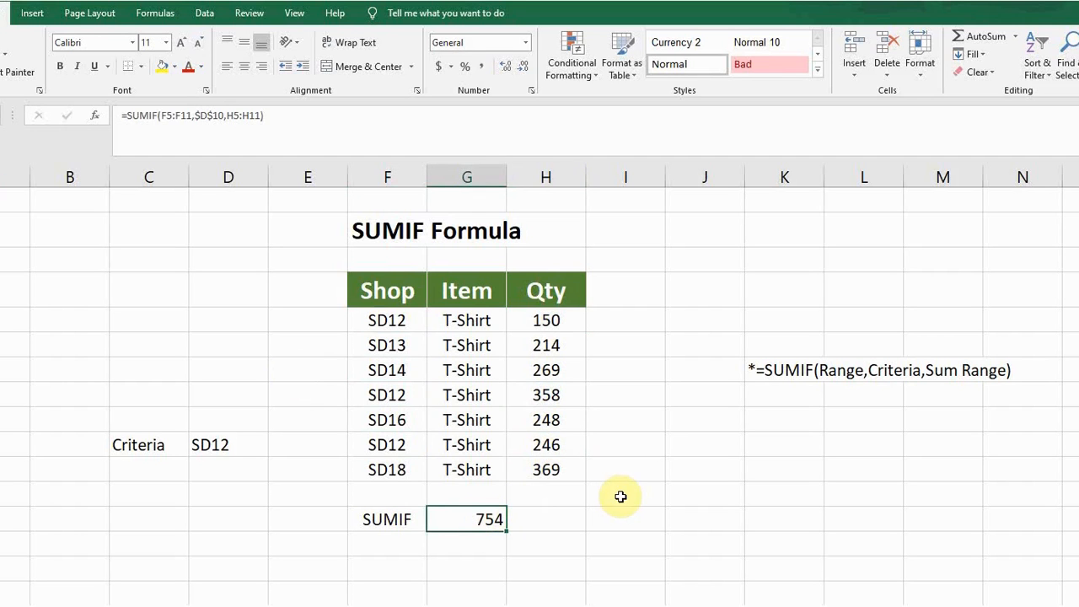
{"action": "mouse_move", "coordinate": [727, 390]}
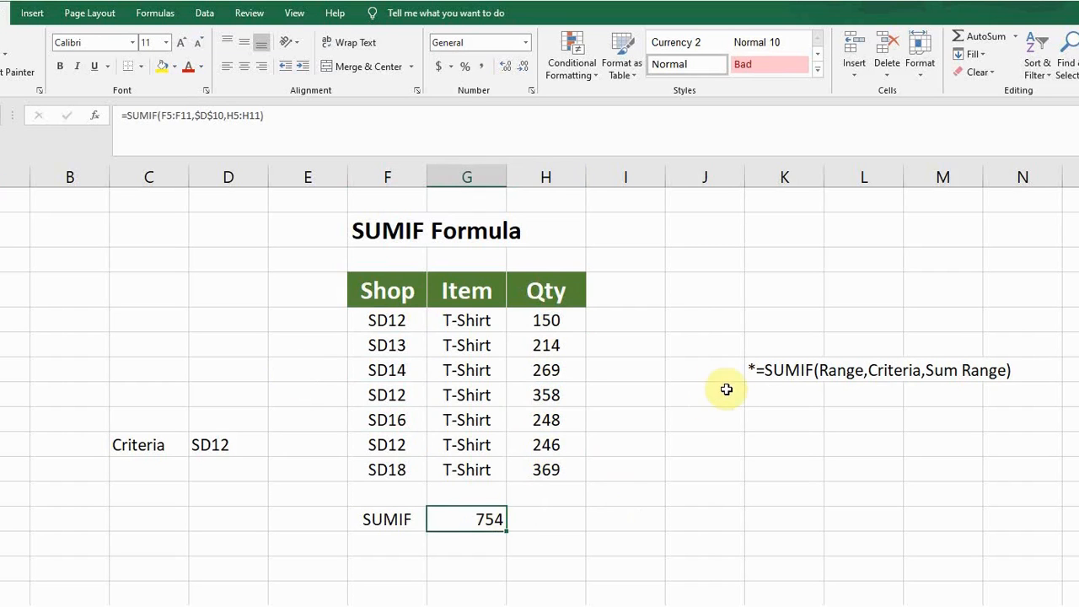
{"action": "left_click", "coordinate": [705, 371]}
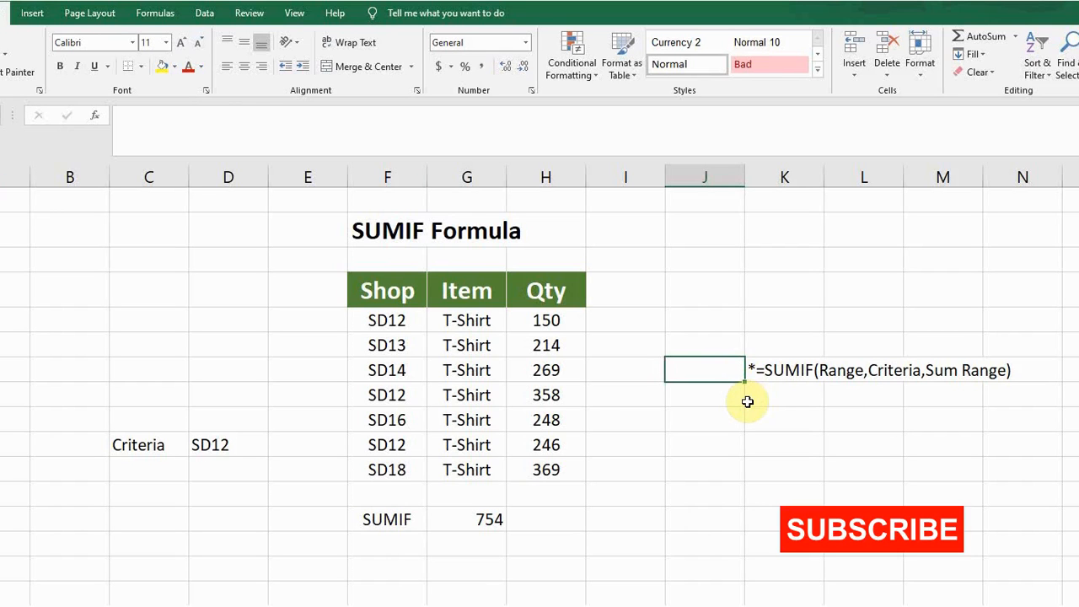
{"action": "mouse_move", "coordinate": [662, 223]}
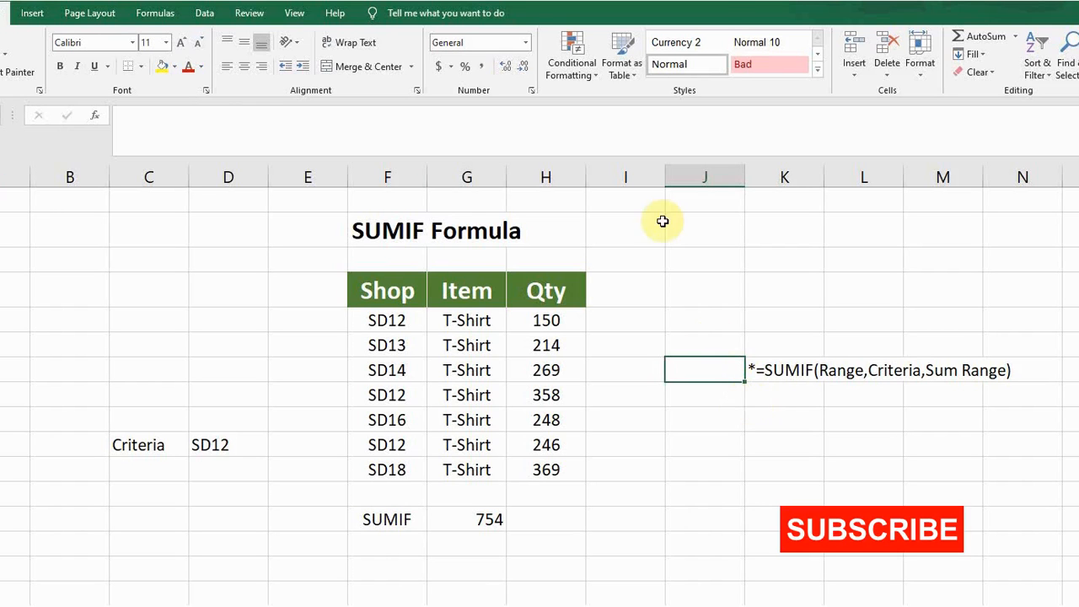